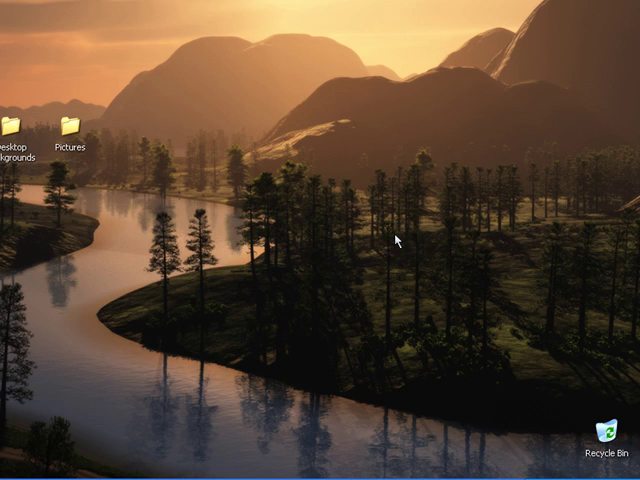
{"action": "mouse_move", "coordinate": [380, 238]}
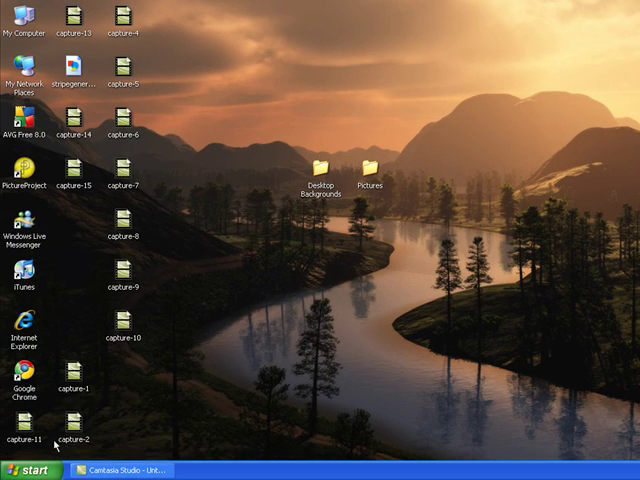
Launch Character Map from Start > All Programs > Accessories > System Tools.
{"action": "left_click", "coordinate": [30, 470]}
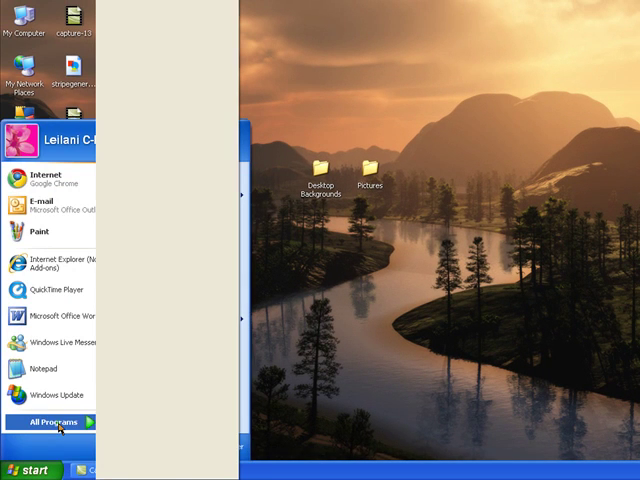
{"action": "left_click", "coordinate": [56, 420]}
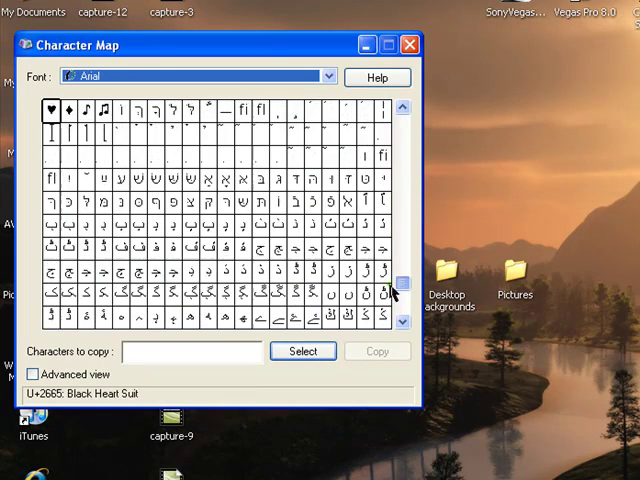
Scroll the Arial grid to the « character and add it to Characters to copy.
{"action": "scroll", "scroll_direction": "down", "scroll_amount": 3}
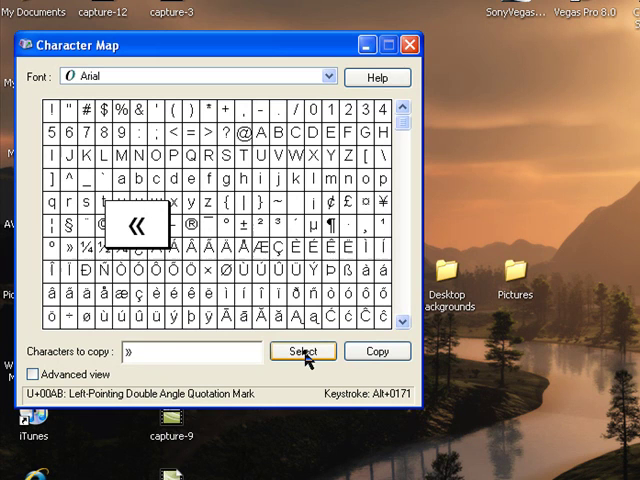
Add the copyright sign © and capital Ä to the Characters to copy field.
{"action": "left_click", "coordinate": [302, 352]}
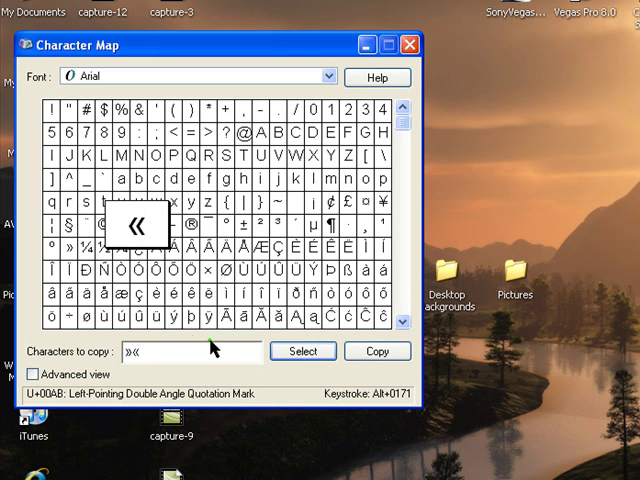
{"action": "type", "text": "Brad"}
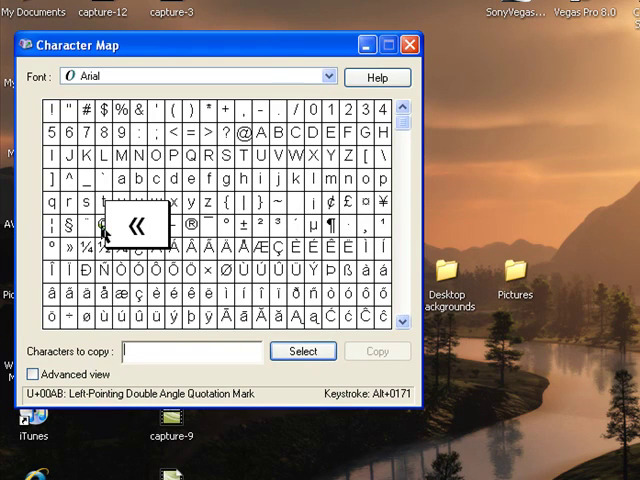
{"action": "left_click", "coordinate": [96, 224]}
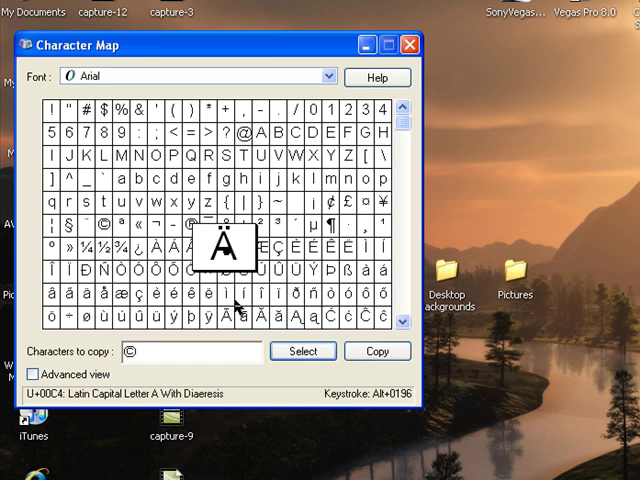
{"action": "left_click", "coordinate": [376, 352]}
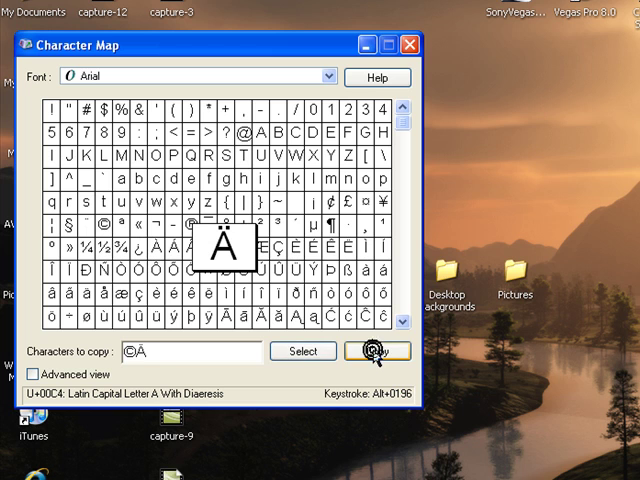